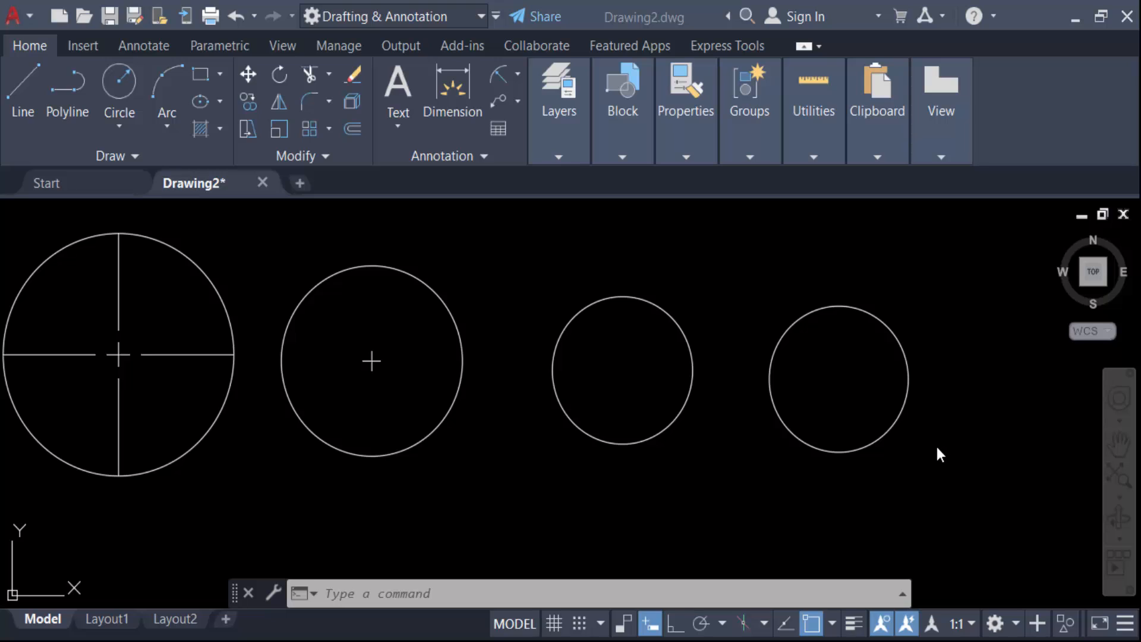
{"action": "mouse_move", "coordinate": [935, 447]}
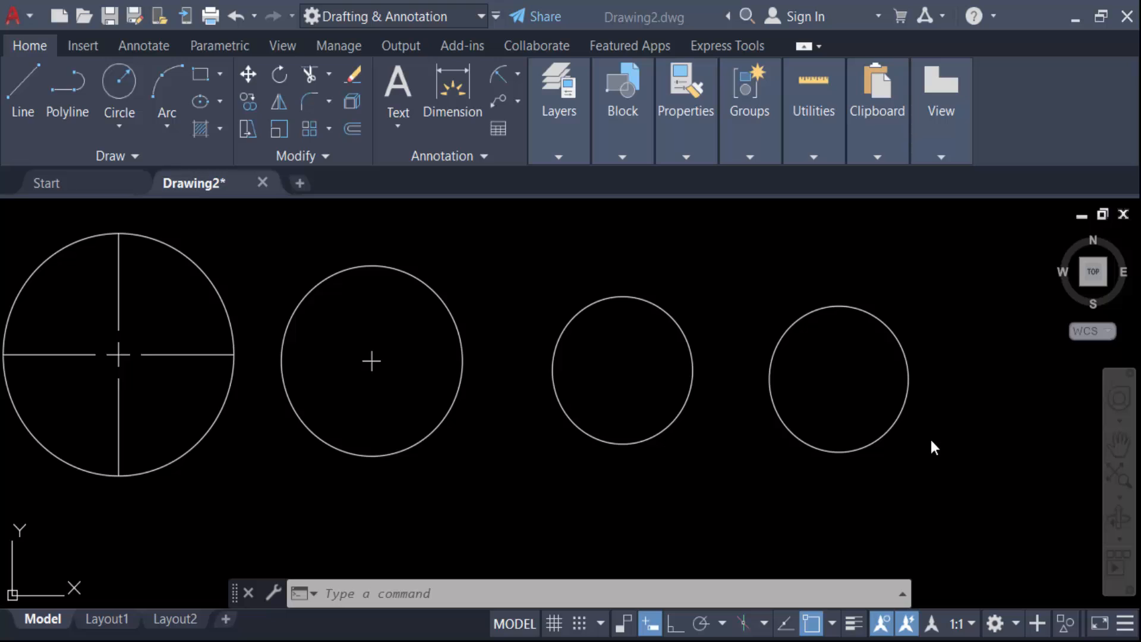
{"action": "mouse_move", "coordinate": [713, 414]}
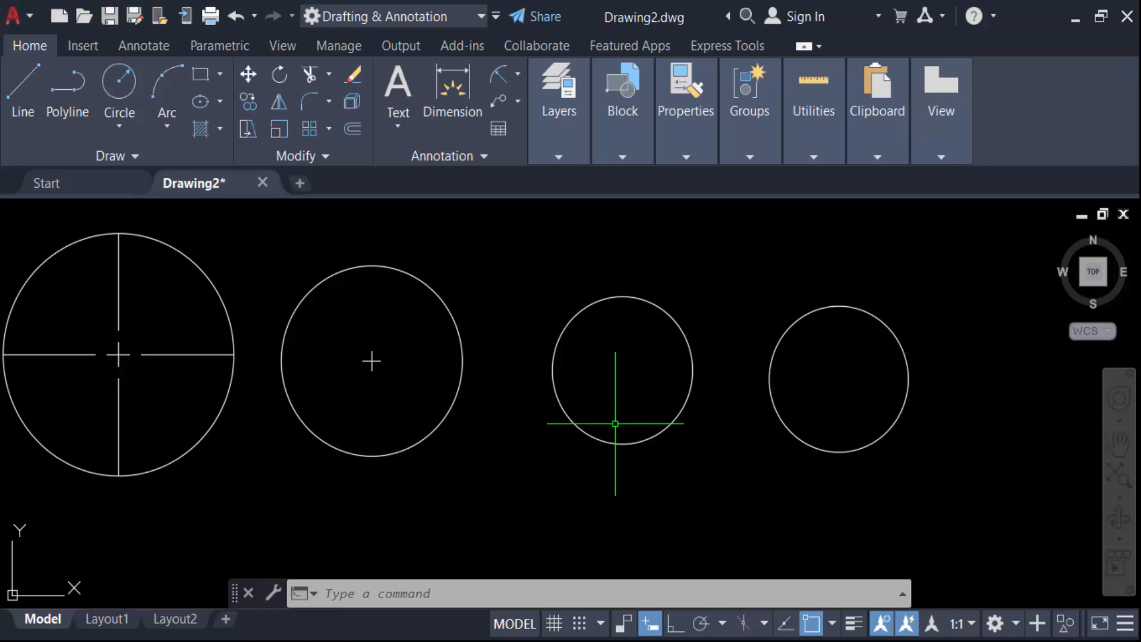
{"action": "mouse_move", "coordinate": [628, 404]}
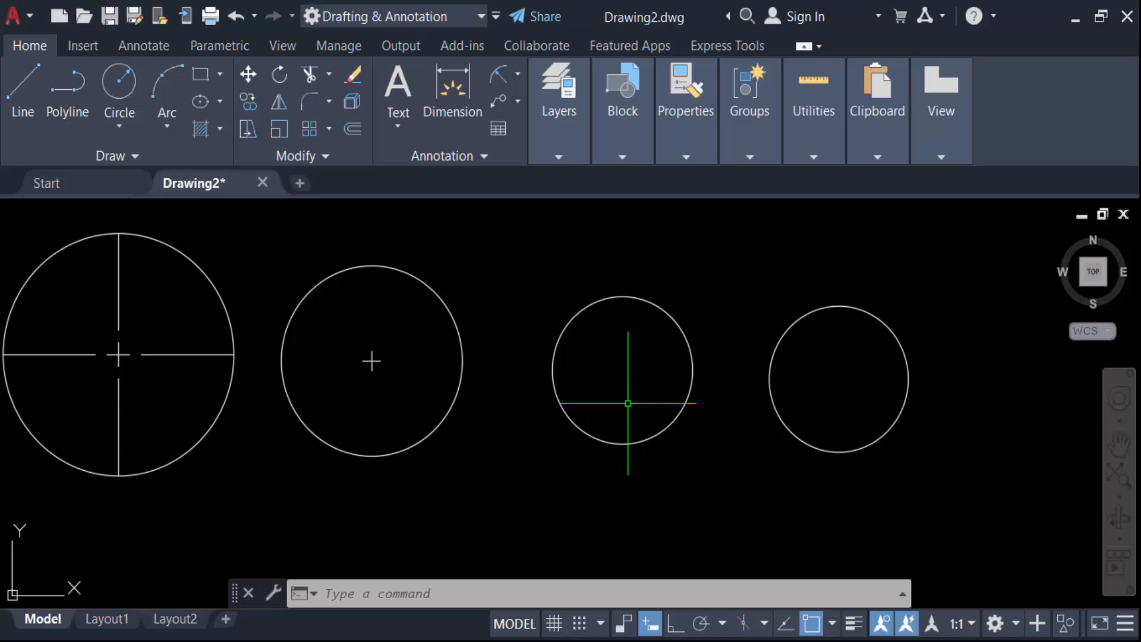
Step: Add a CENTERMARK center mark to the third circle
{"action": "key", "text": "Escape"}
{"action": "type", "text": "CENt"}
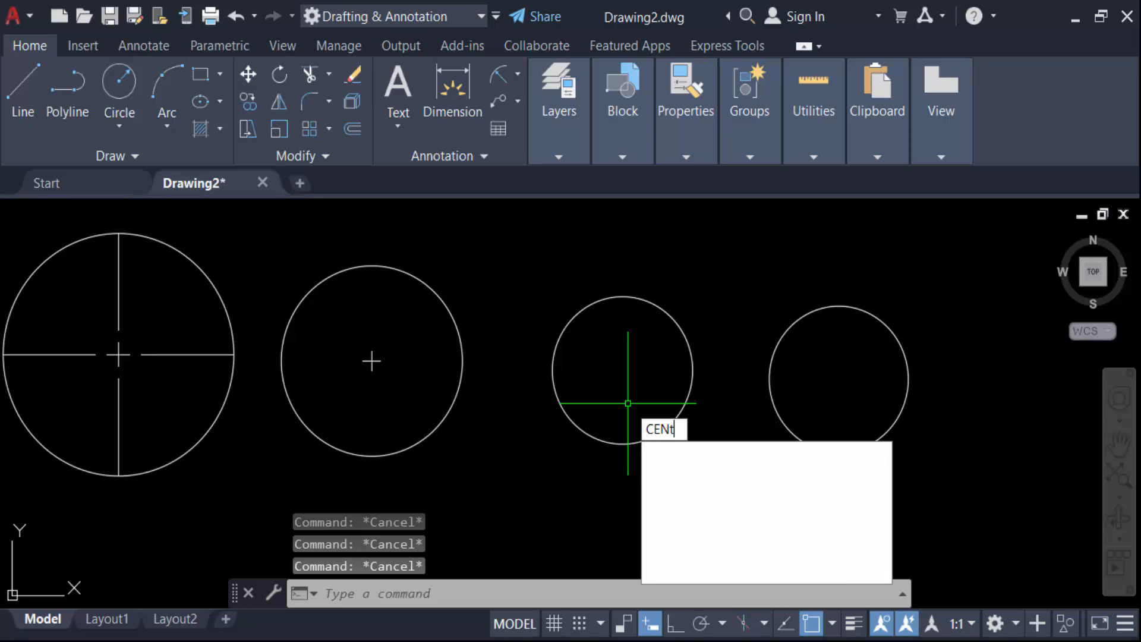
{"action": "type", "text": "ERMARK"}
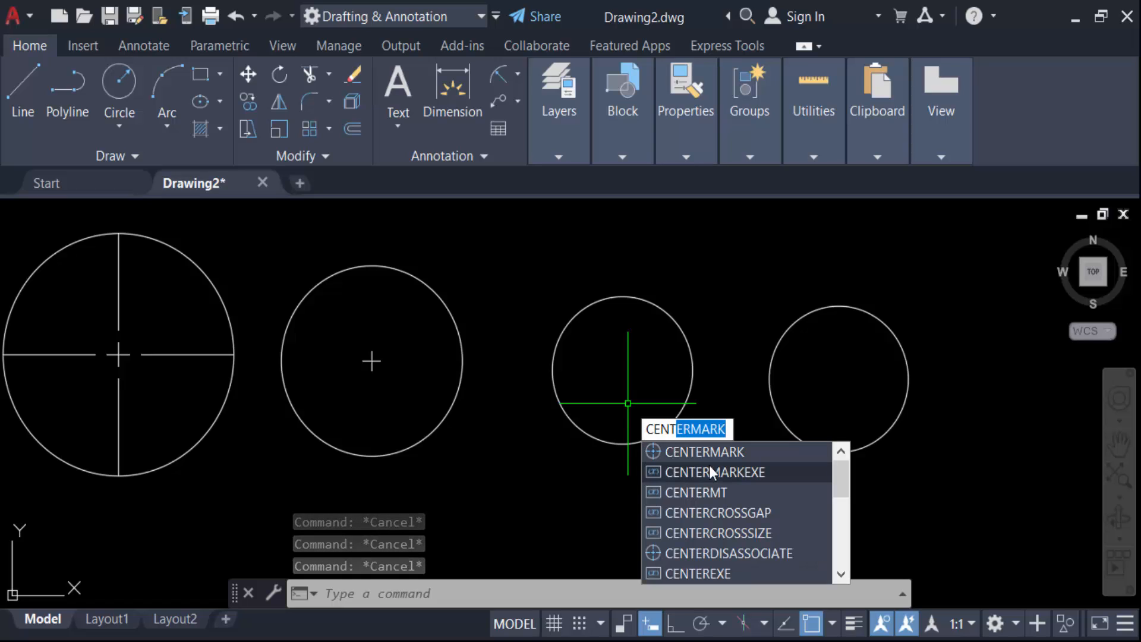
{"action": "left_click", "coordinate": [703, 451]}
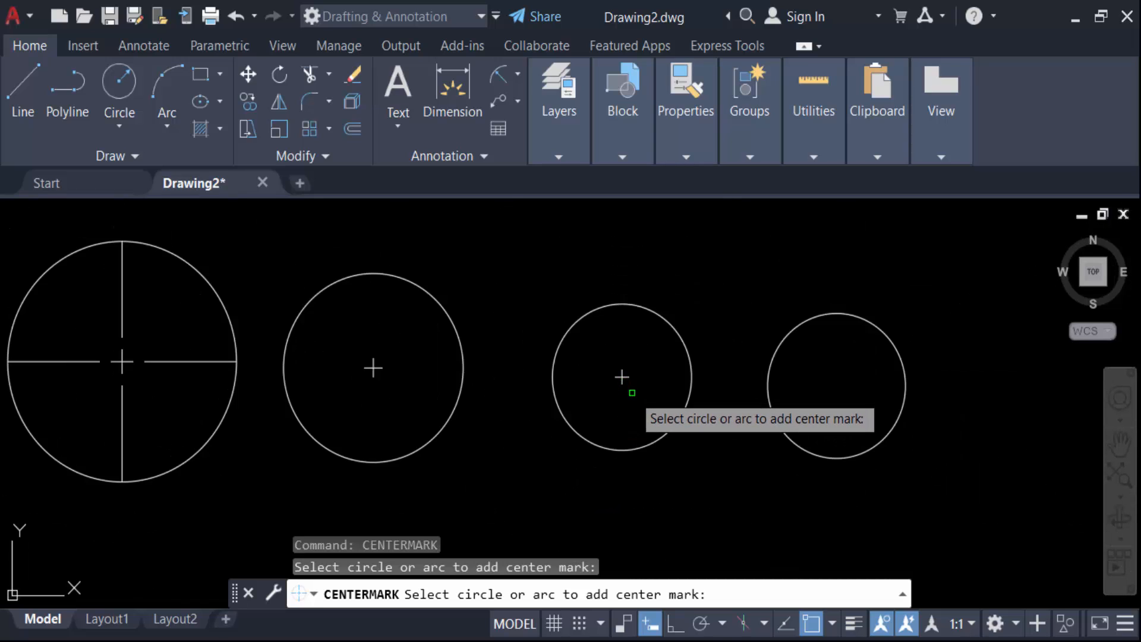
{"action": "mouse_move", "coordinate": [617, 373]}
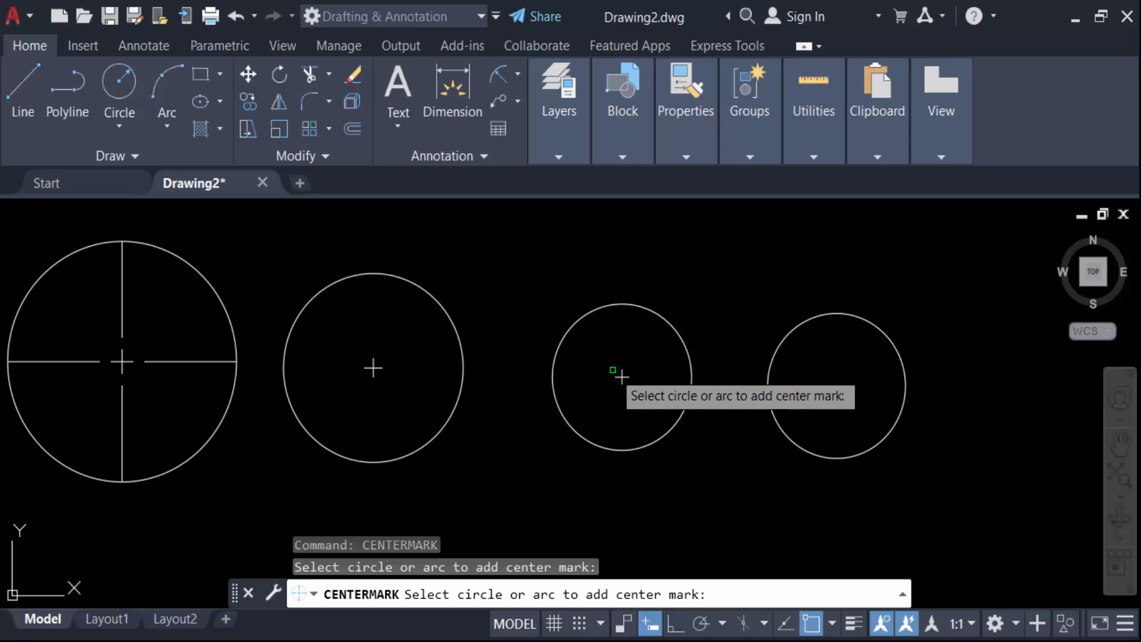
{"action": "left_click", "coordinate": [613, 372]}
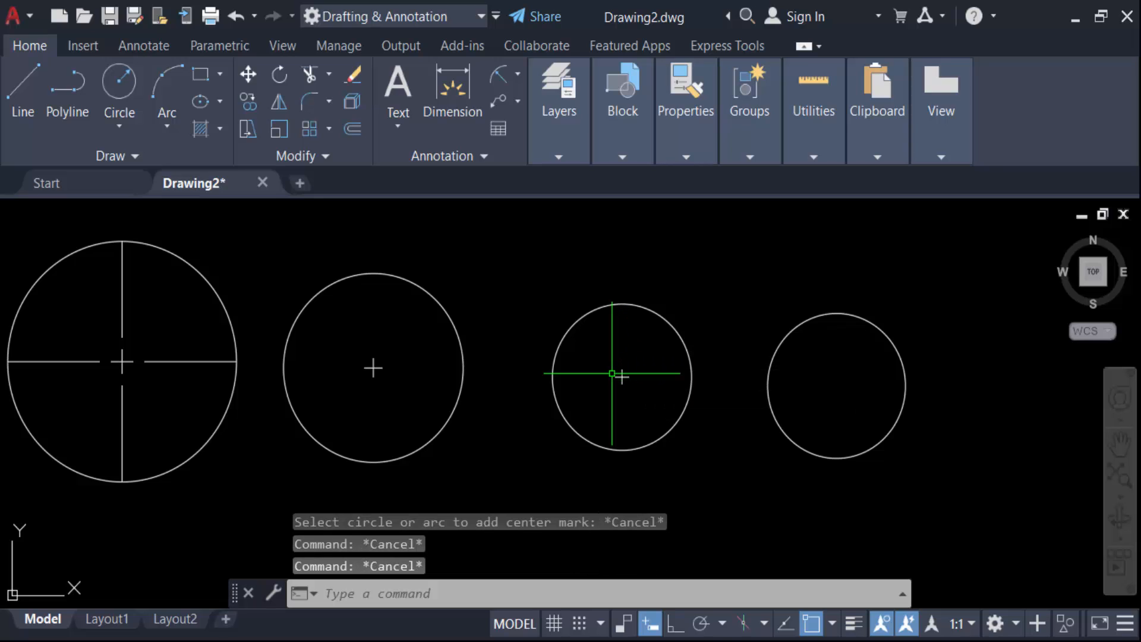
Step: Set CENTERMARKEXE to ON so center marks get extension lines
{"action": "type", "text": "CEn"}
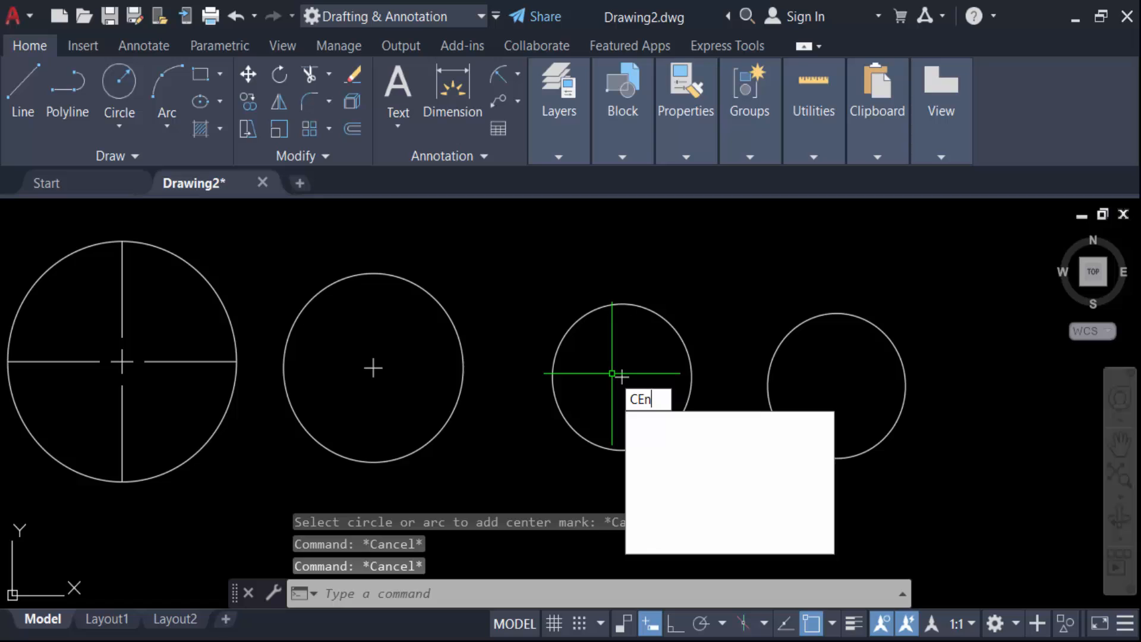
{"action": "type", "text": "TERMARK"}
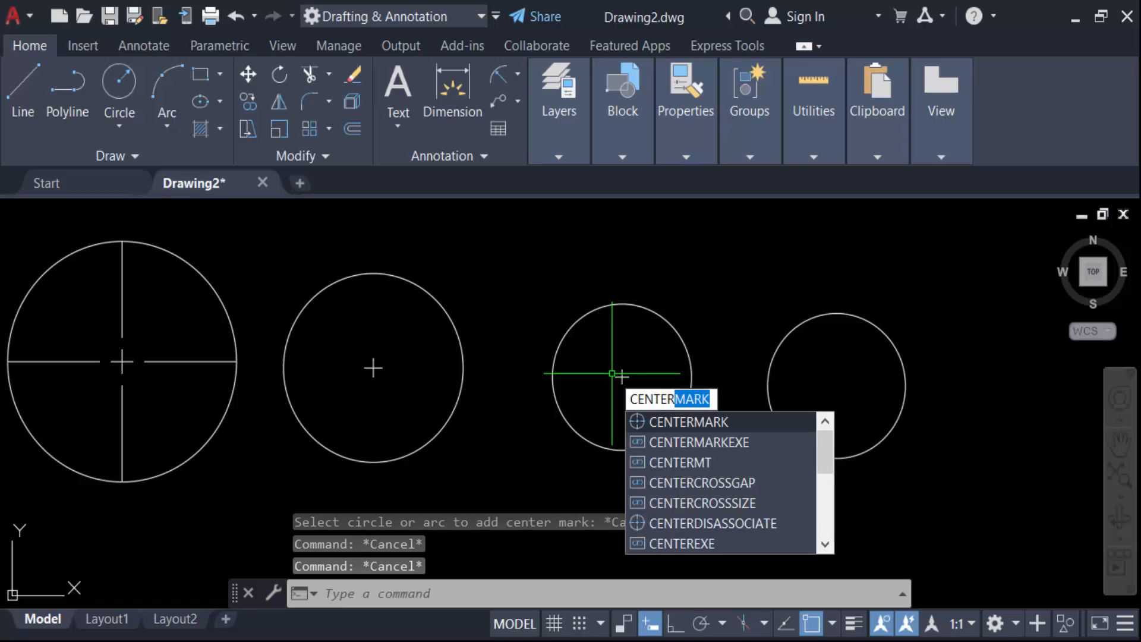
{"action": "left_click", "coordinate": [700, 441]}
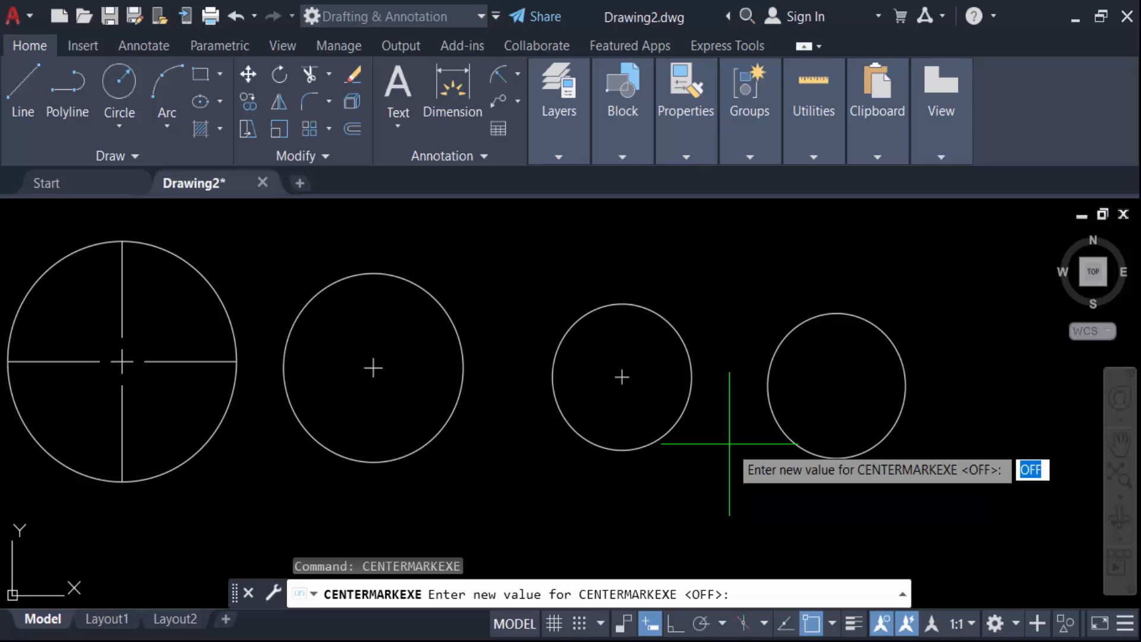
{"action": "type", "text": "onn"}
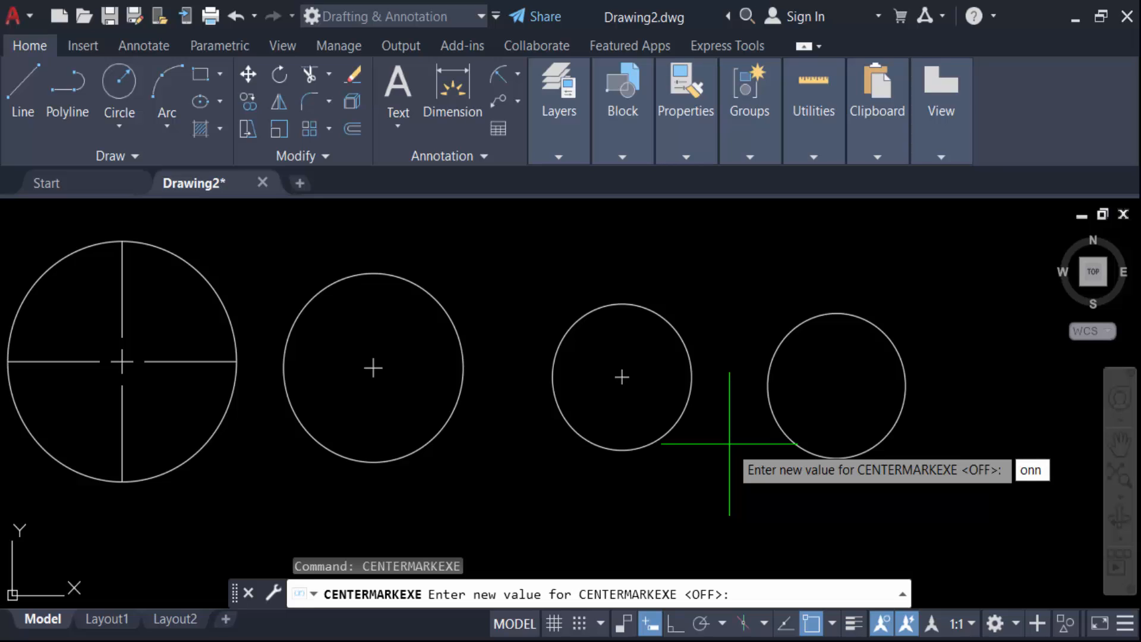
{"action": "key", "text": "Return"}
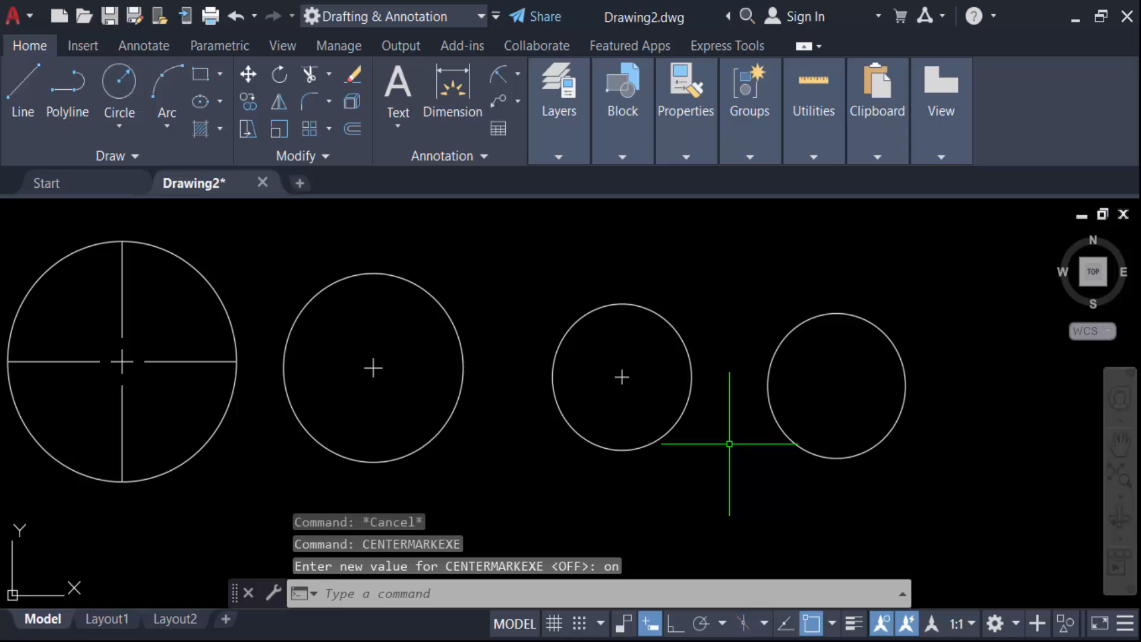
{"action": "key", "text": "Escape"}
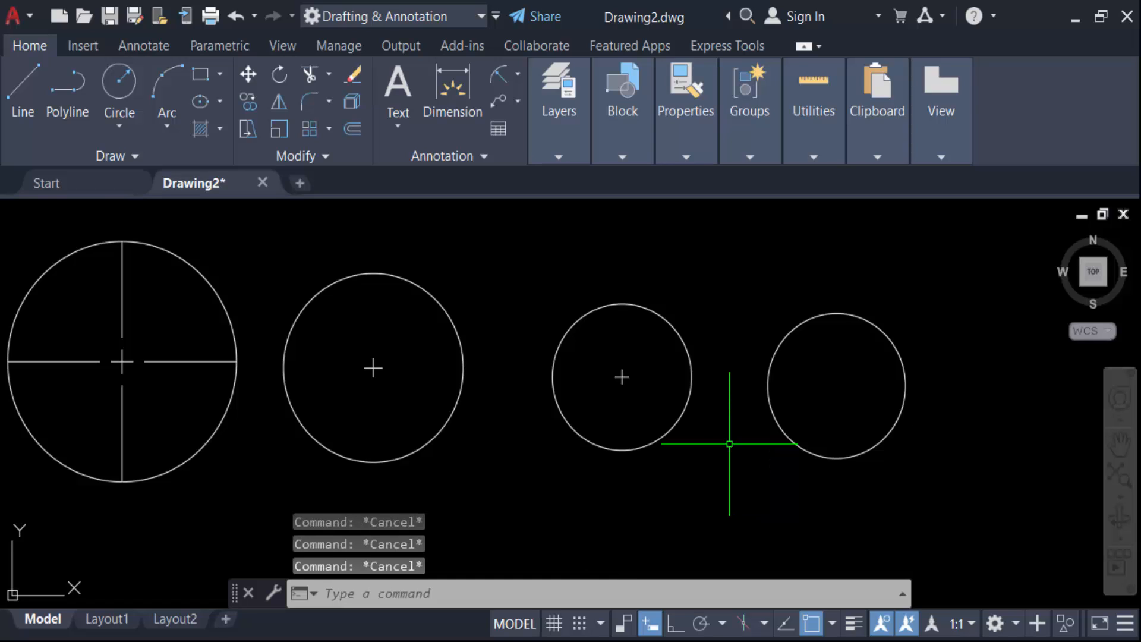
Step: Place an extended center mark on the fourth circle with CENTERMARK
{"action": "type", "text": "CENTe"}
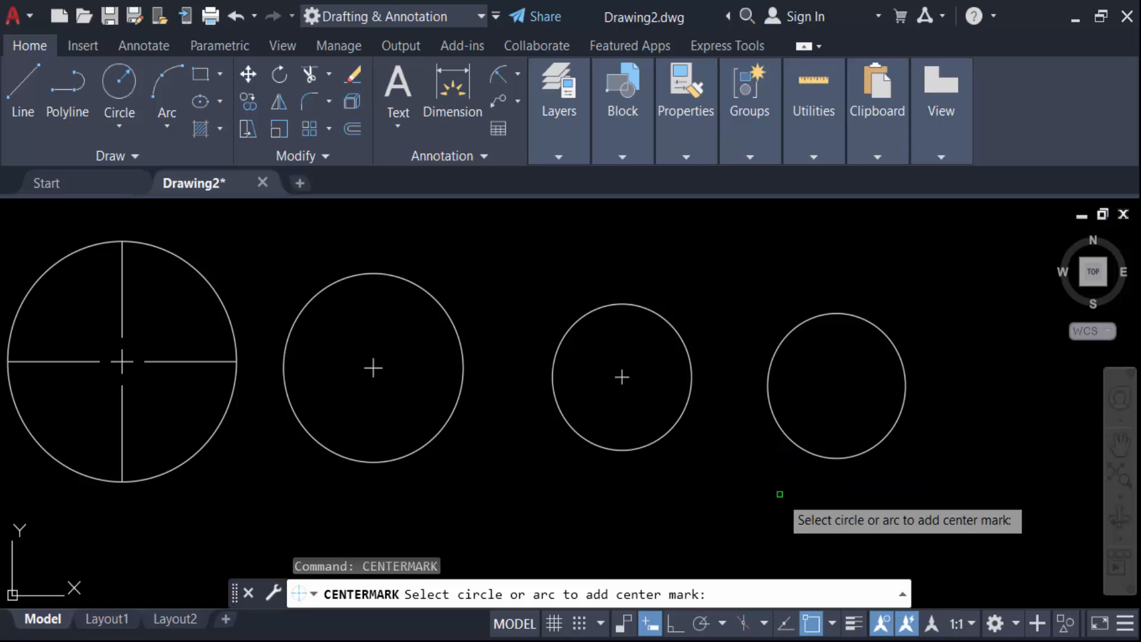
{"action": "left_click", "coordinate": [621, 377]}
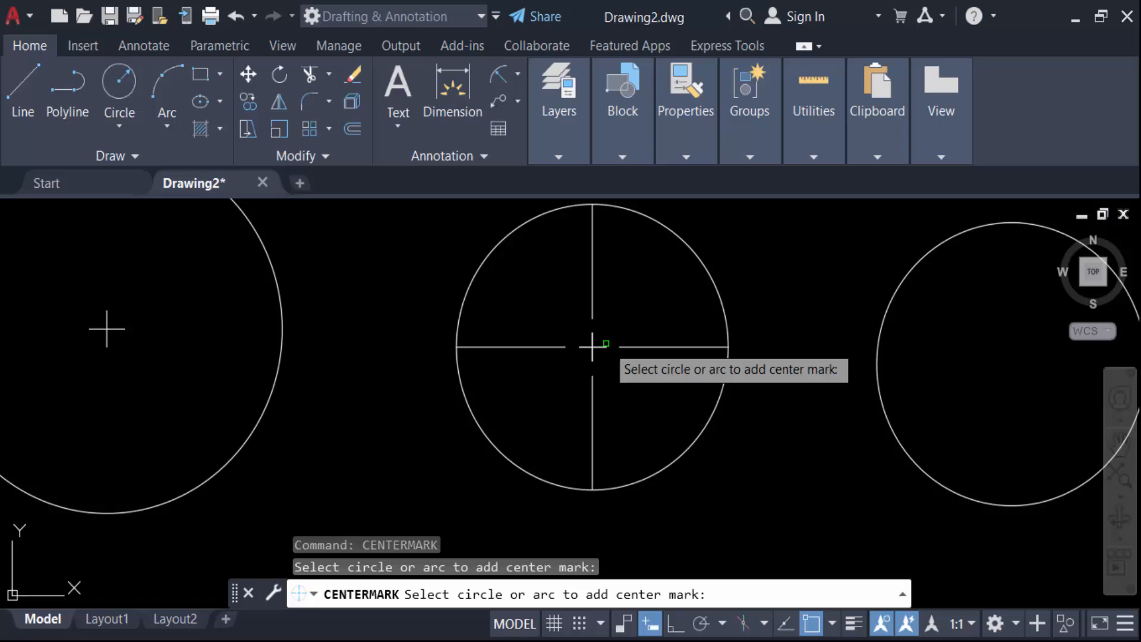
{"action": "mouse_move", "coordinate": [595, 342]}
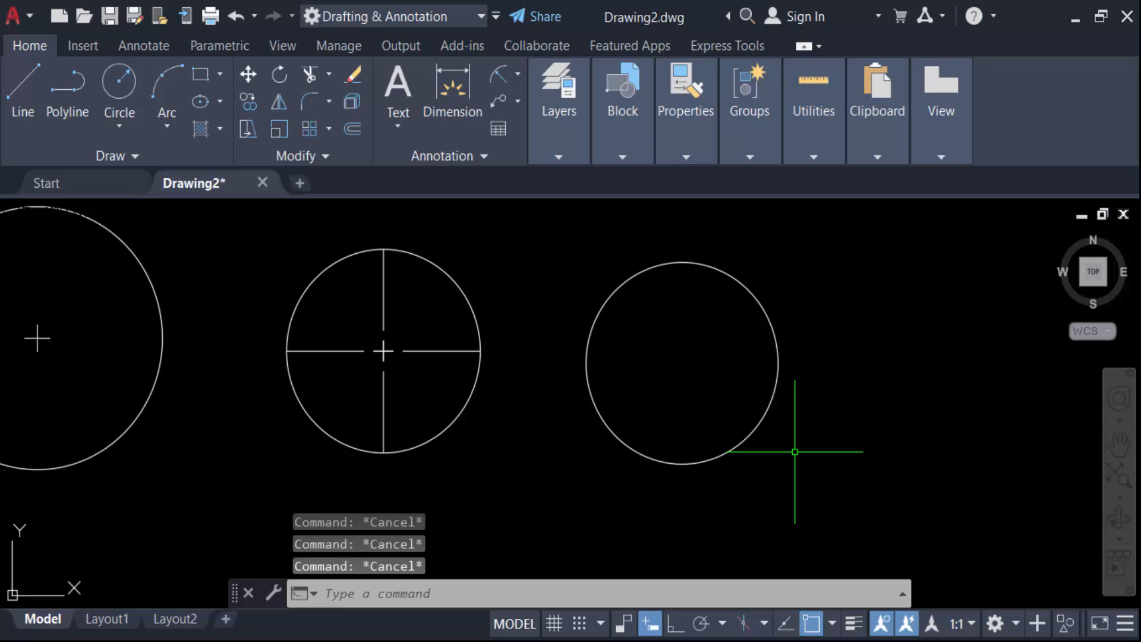
Step: Mark the right-hand circle's center with DIMCENTER, then cancel the command
{"action": "type", "text": "Di"}
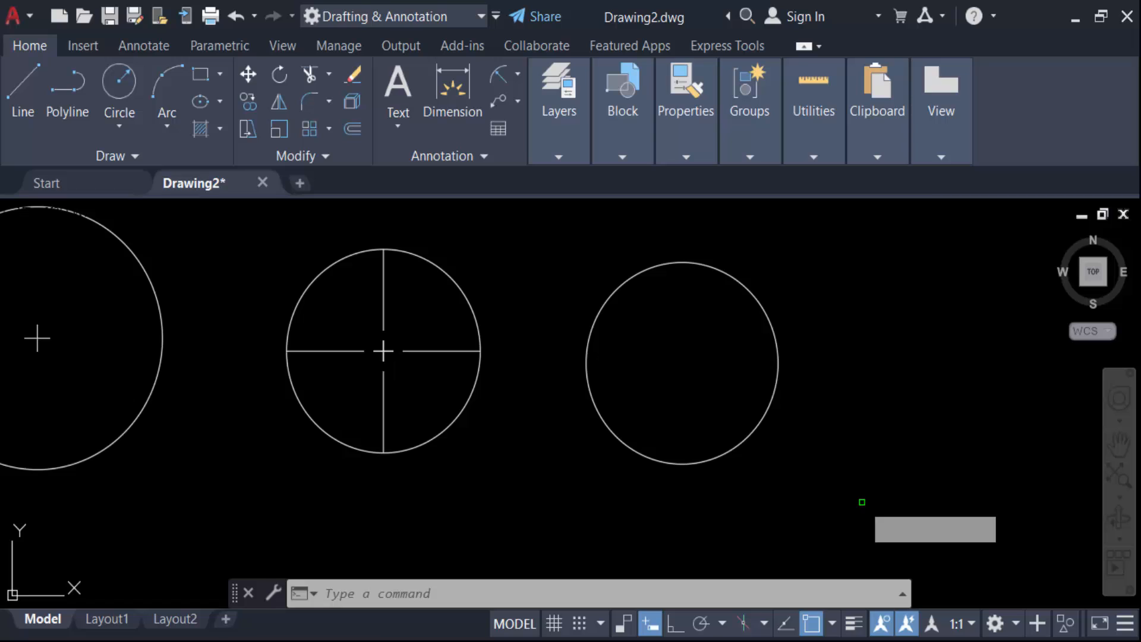
{"action": "mouse_move", "coordinate": [725, 408]}
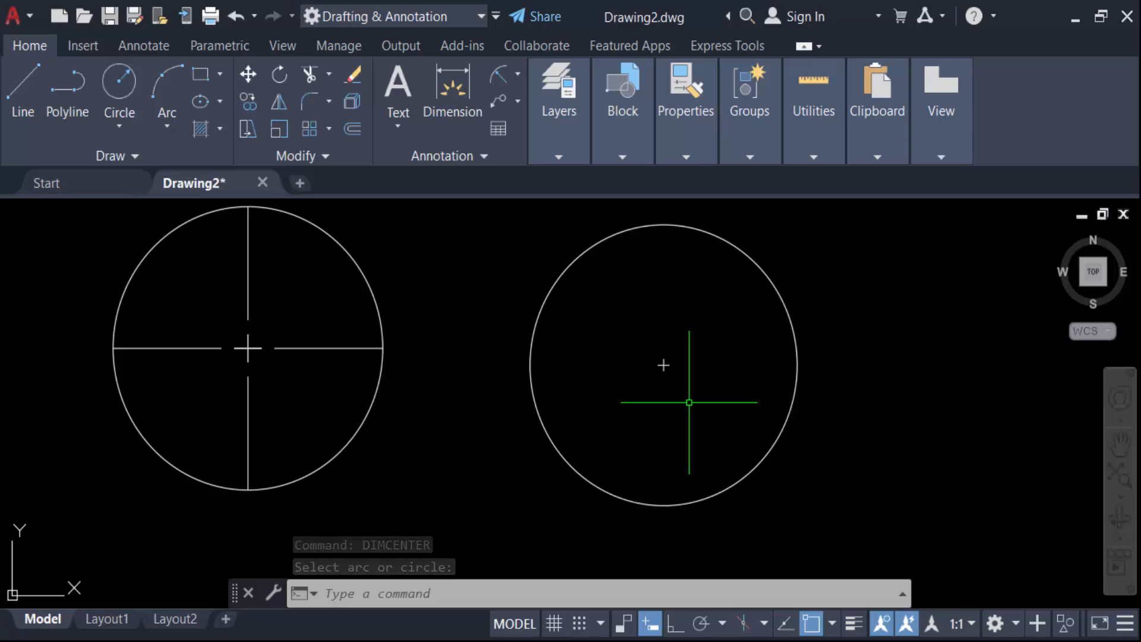
{"action": "key", "text": "Escape"}
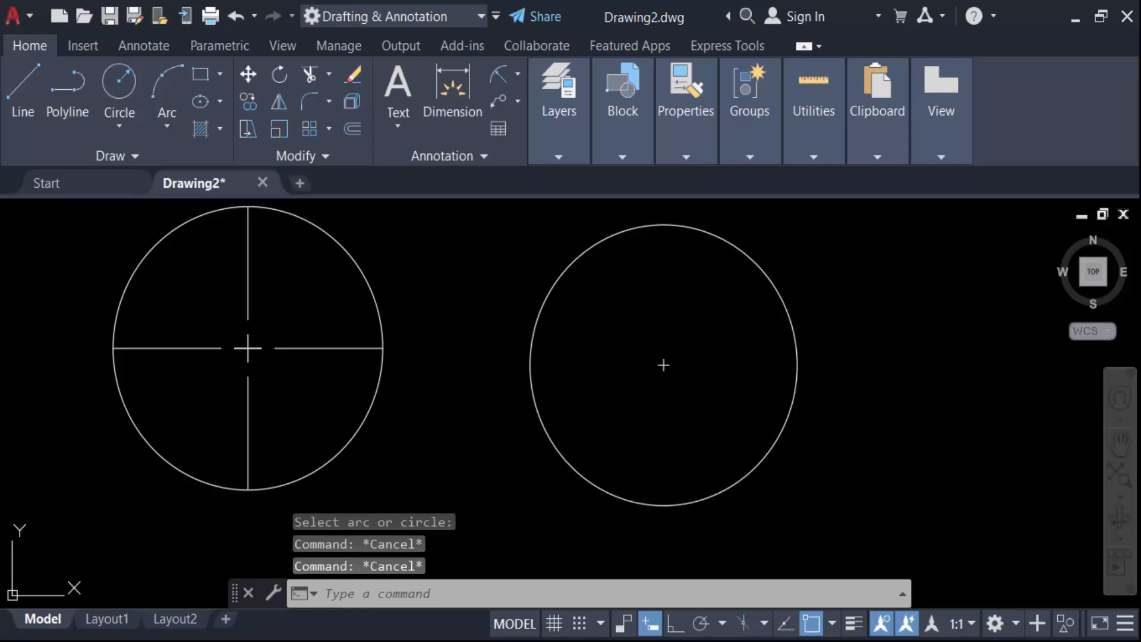
{"action": "left_click", "coordinate": [689, 402]}
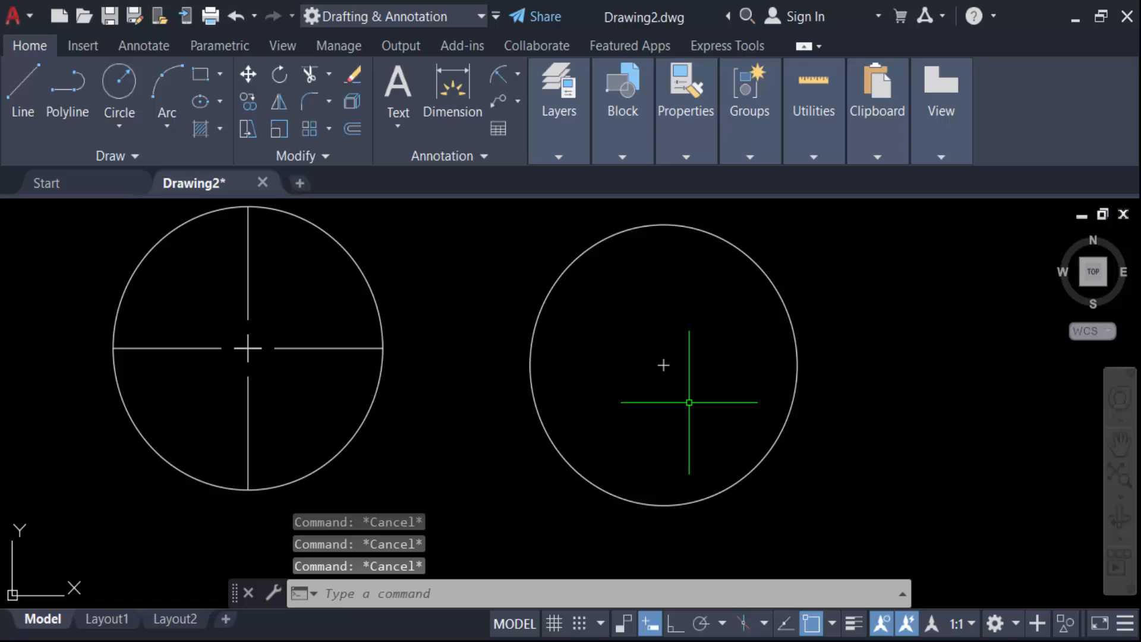
Step: Change the DIMCEN center mark size from 100 to 500
{"action": "type", "text": "DIMCEN"}
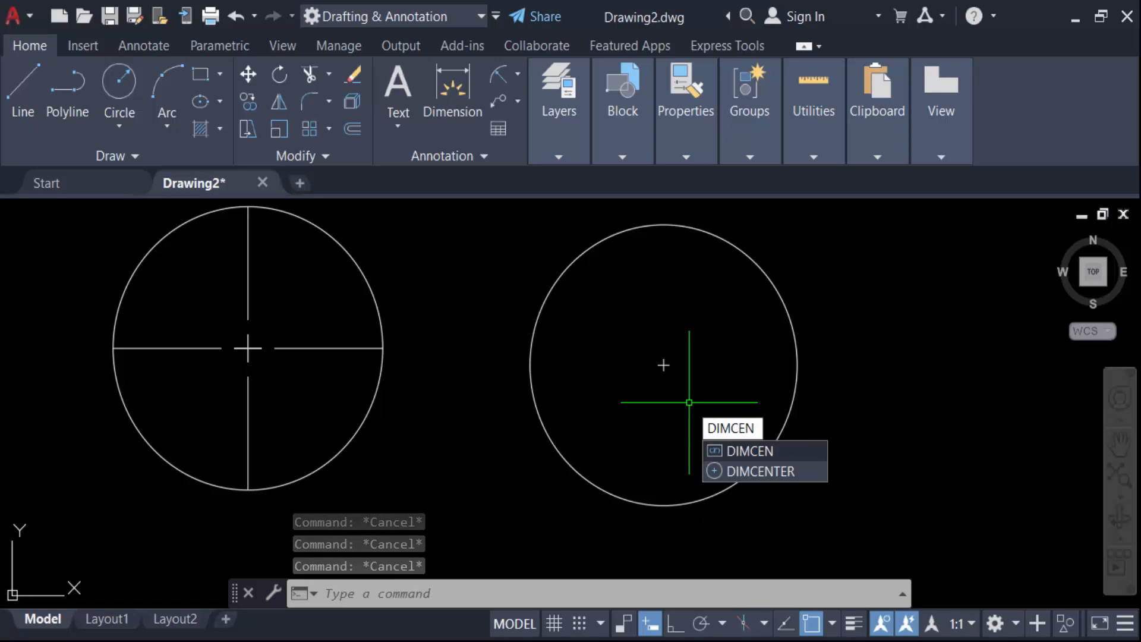
{"action": "left_click", "coordinate": [747, 450]}
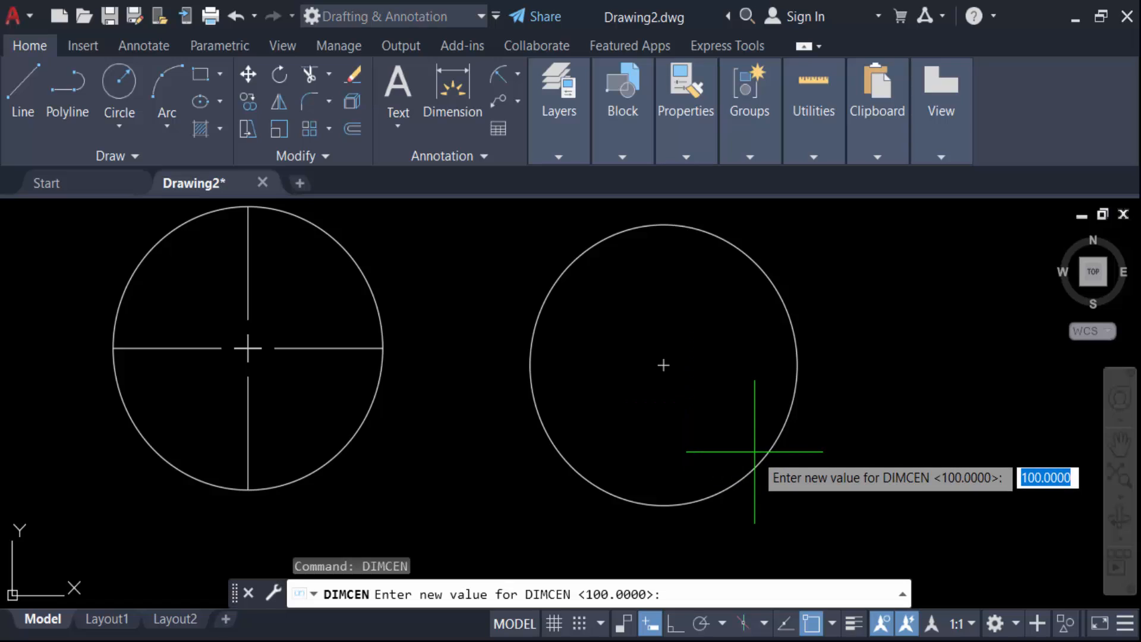
{"action": "type", "text": "5"}
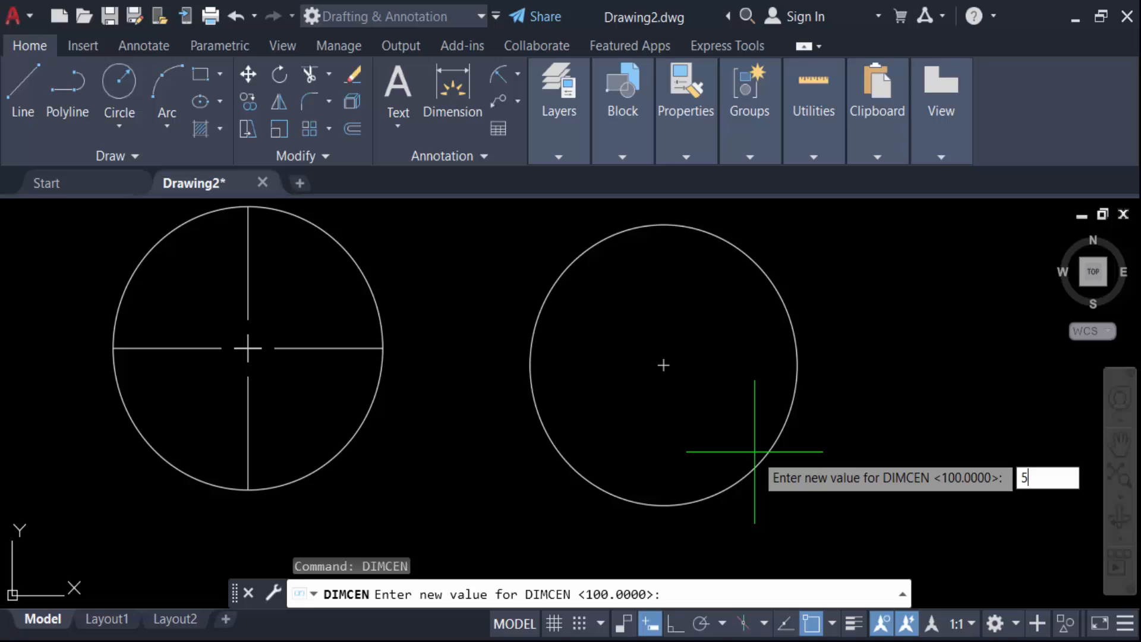
{"action": "type", "text": "00"}
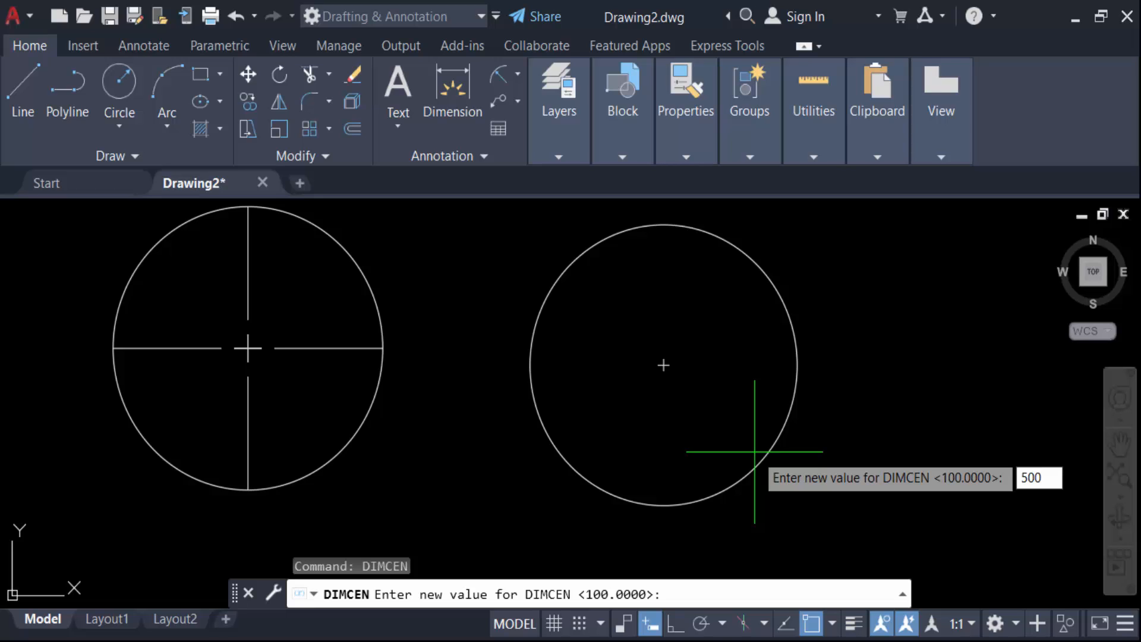
{"action": "key", "text": "Return"}
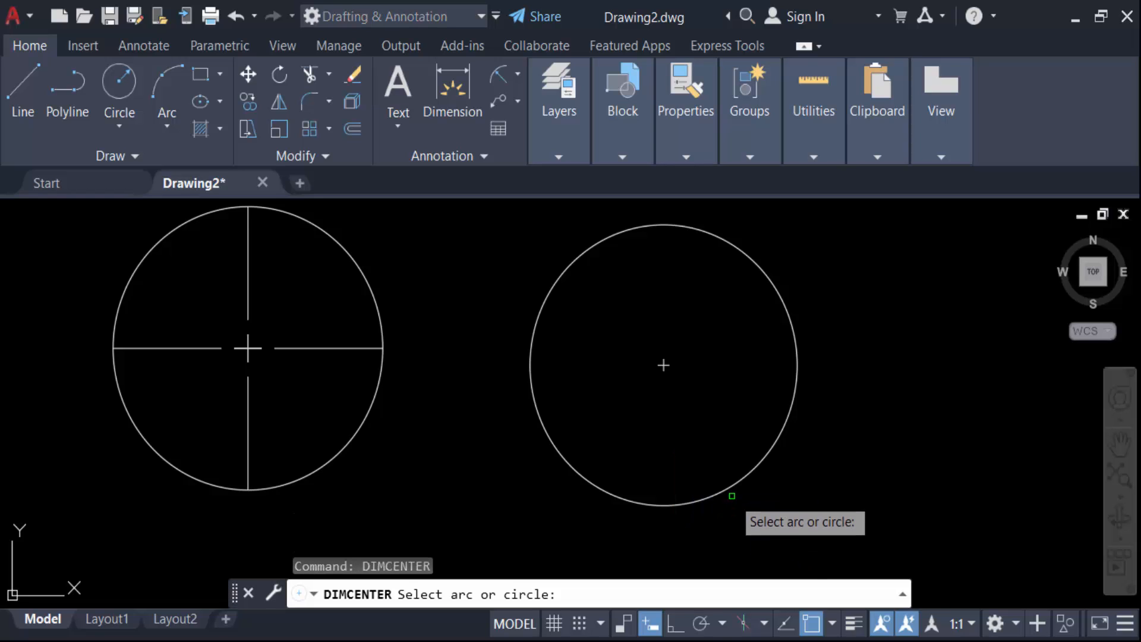
Step: Place the size-500 DIMCENTER cross on the right-hand circle
{"action": "left_click", "coordinate": [662, 366]}
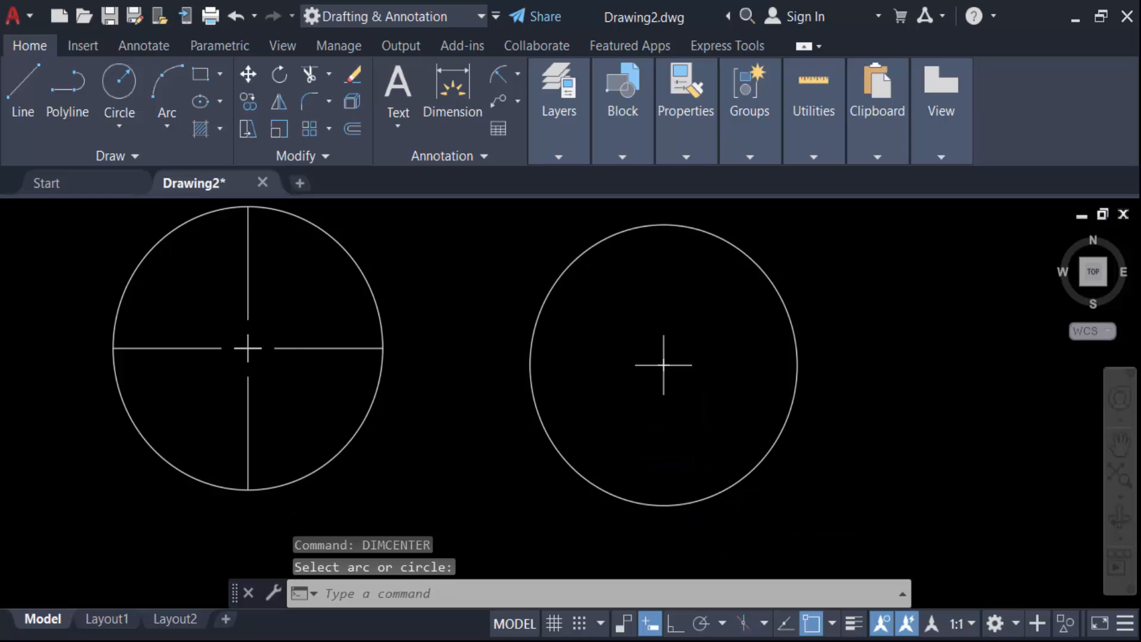